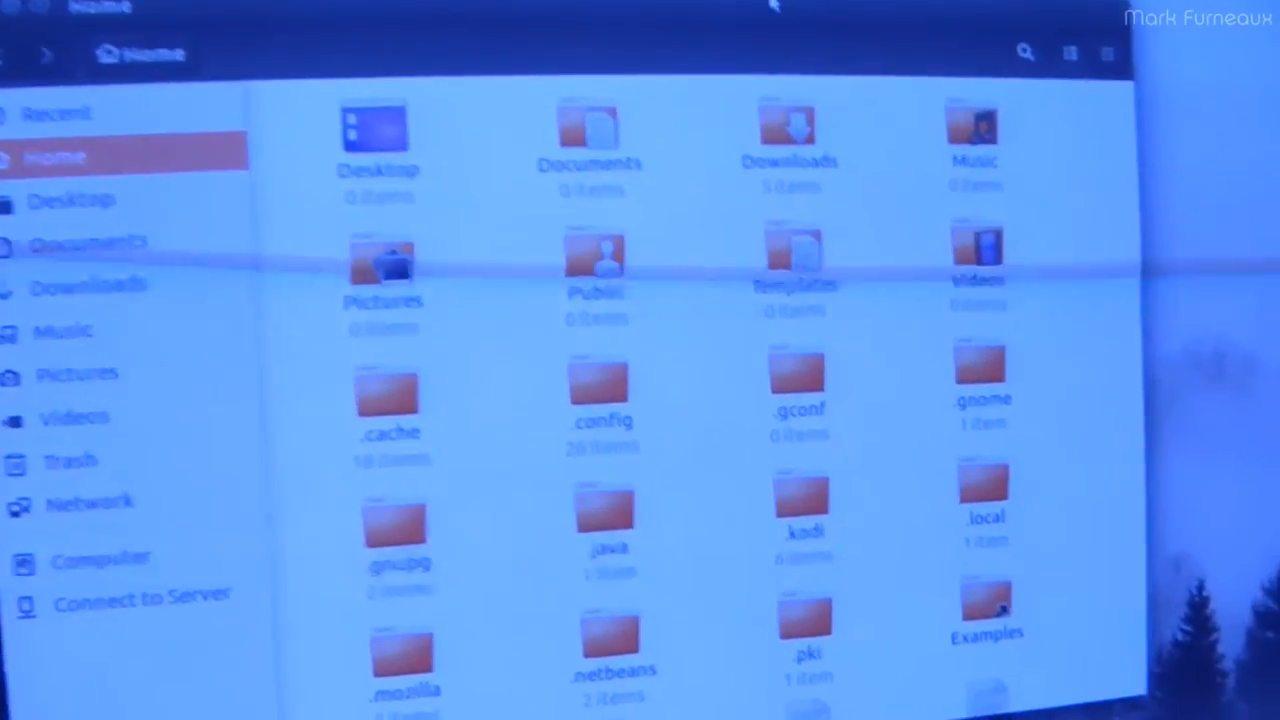
scroll("down", 3)
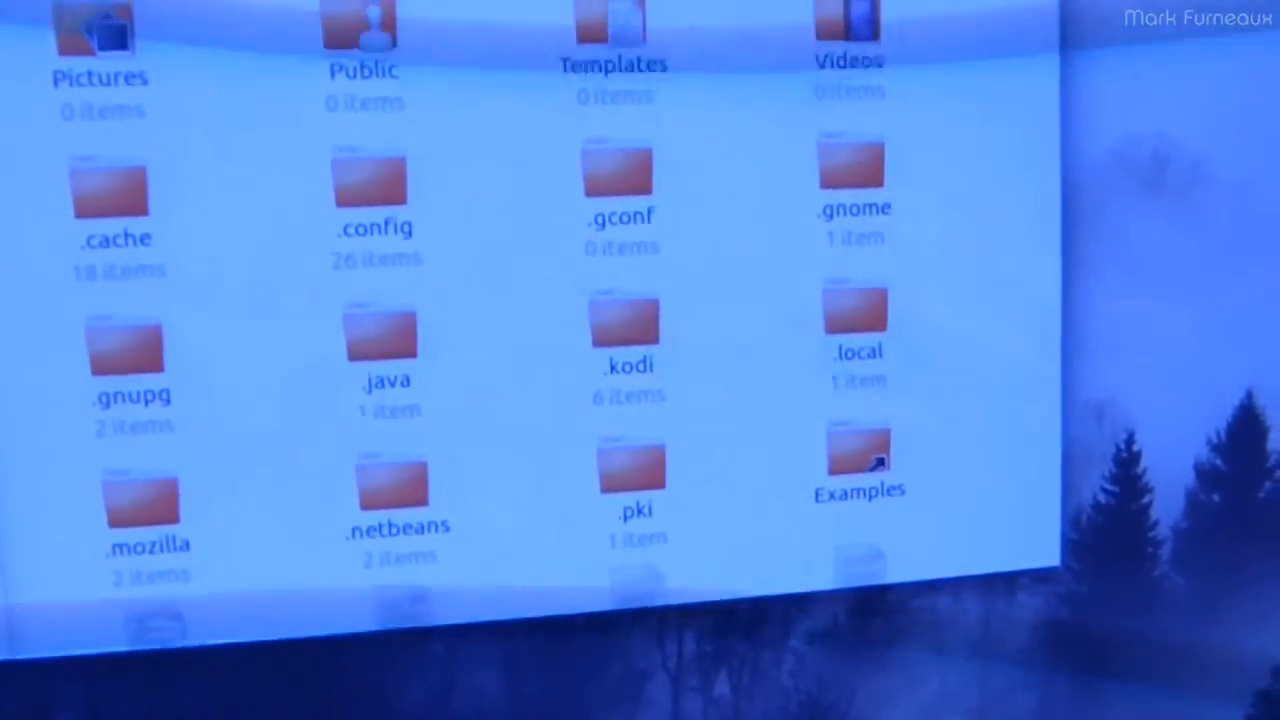